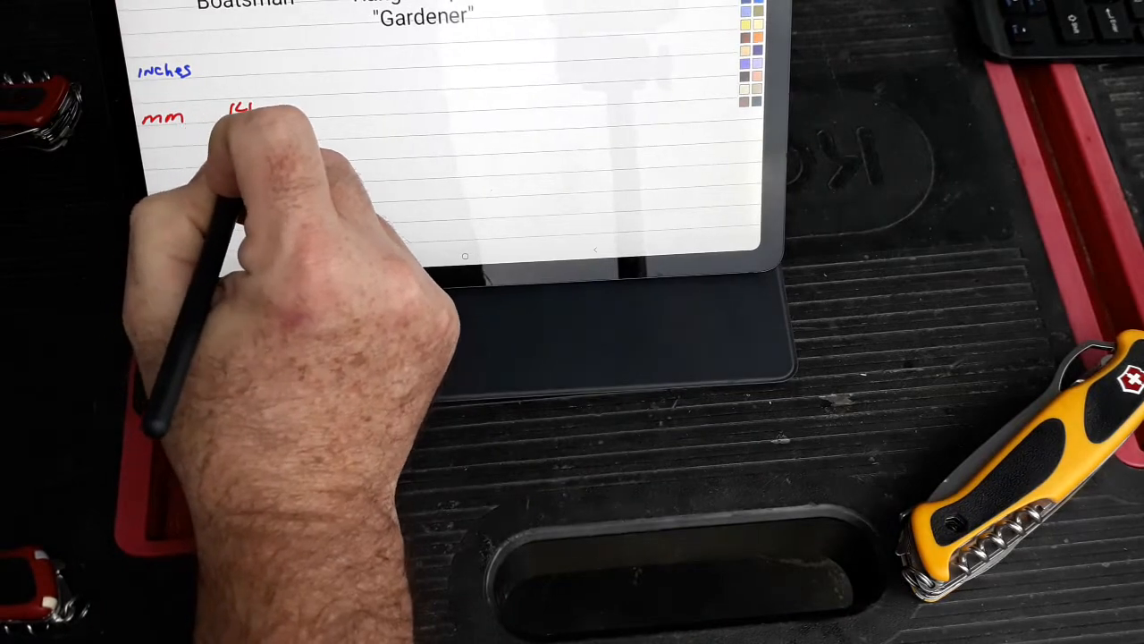
type("0.5")
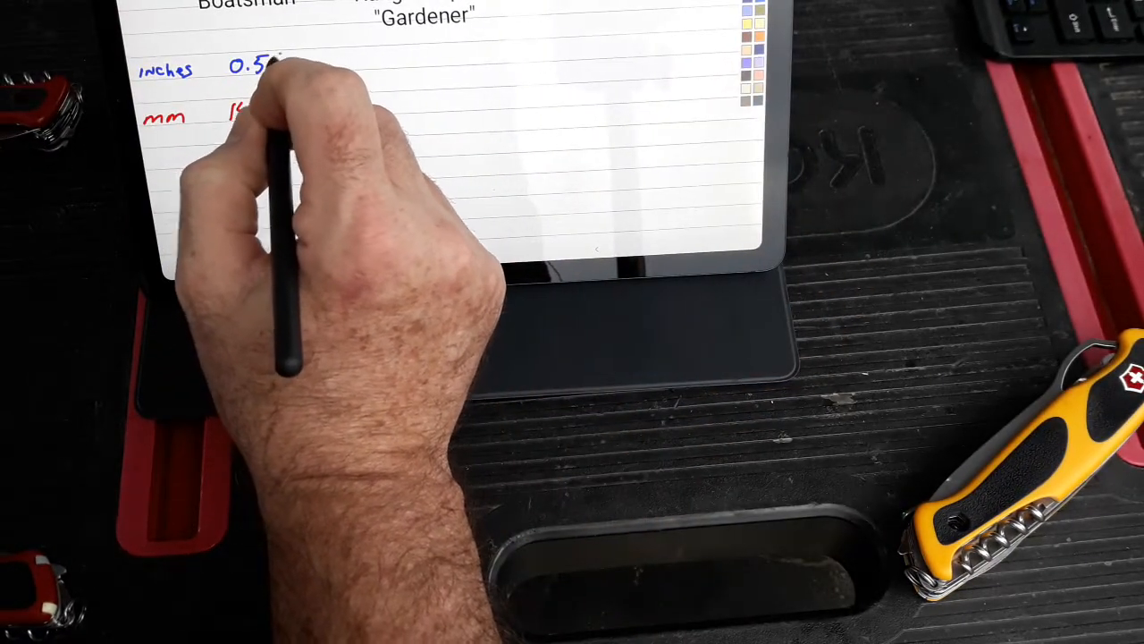